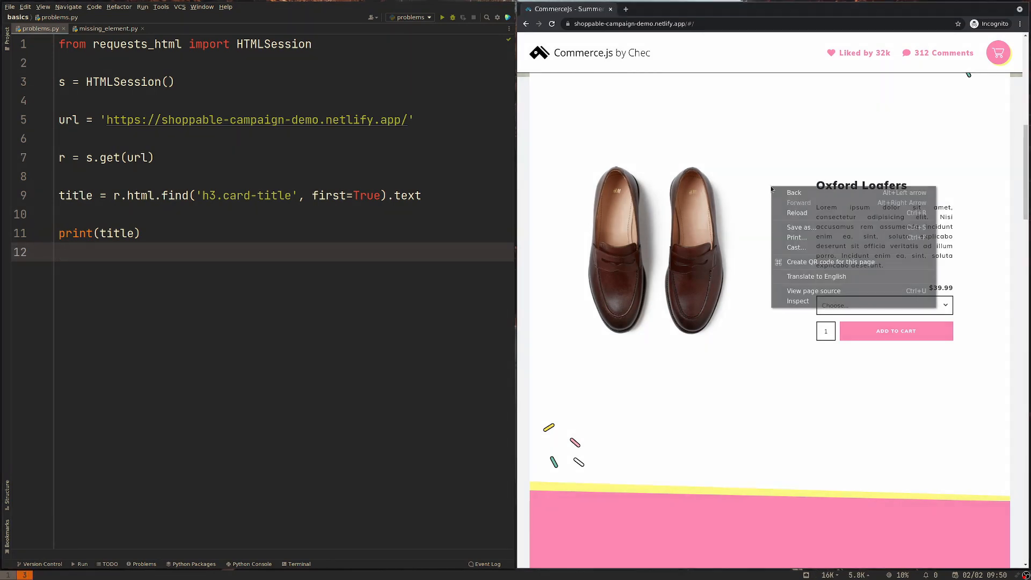
Inspect the 'Oxford Loafers' title to reveal its h3.card-title element in DevTools
click(797, 301)
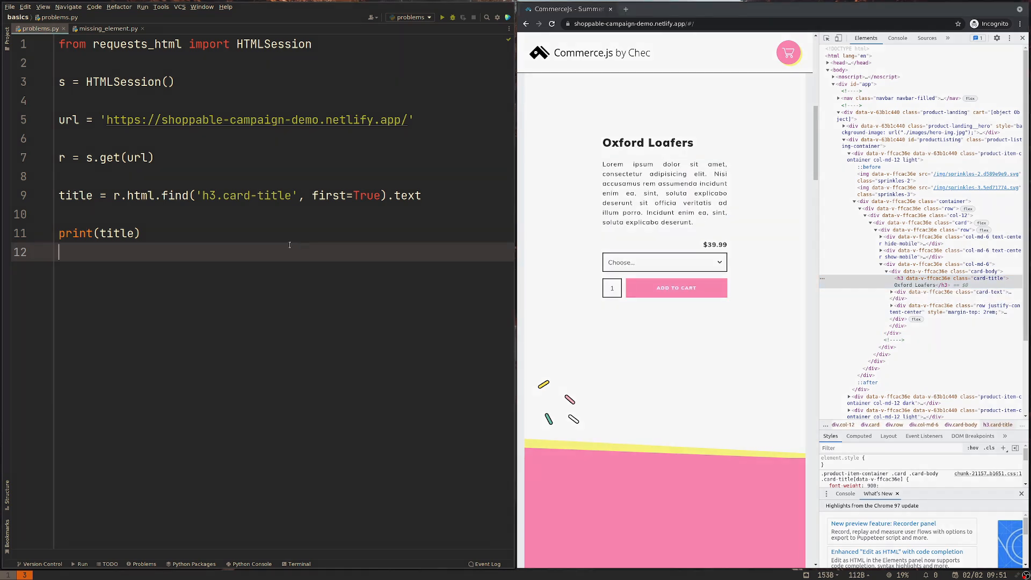
Run problems.py, drop .text from line 9, then restore it and rerun
click(445, 17)
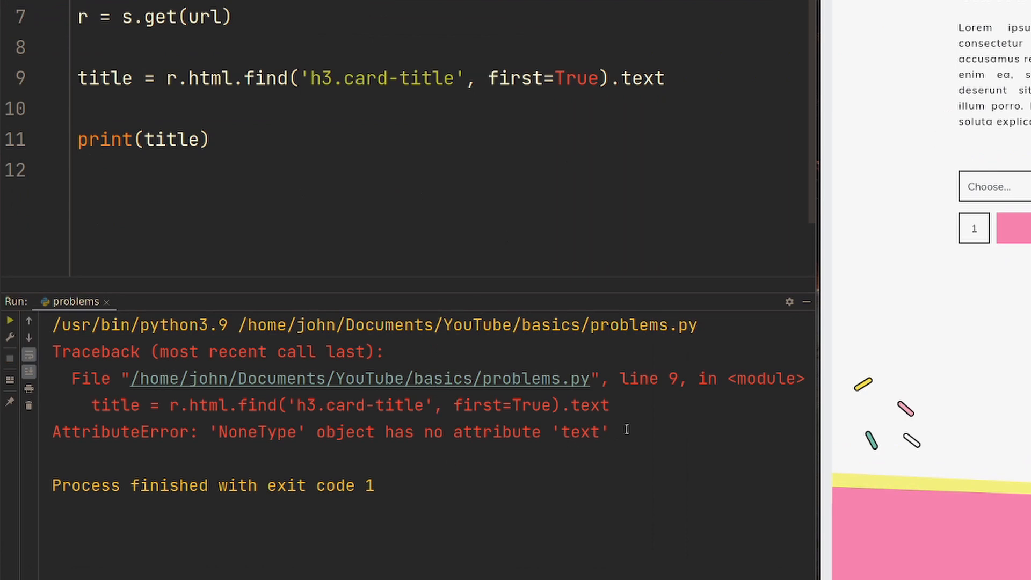
mouse_move(678, 197)
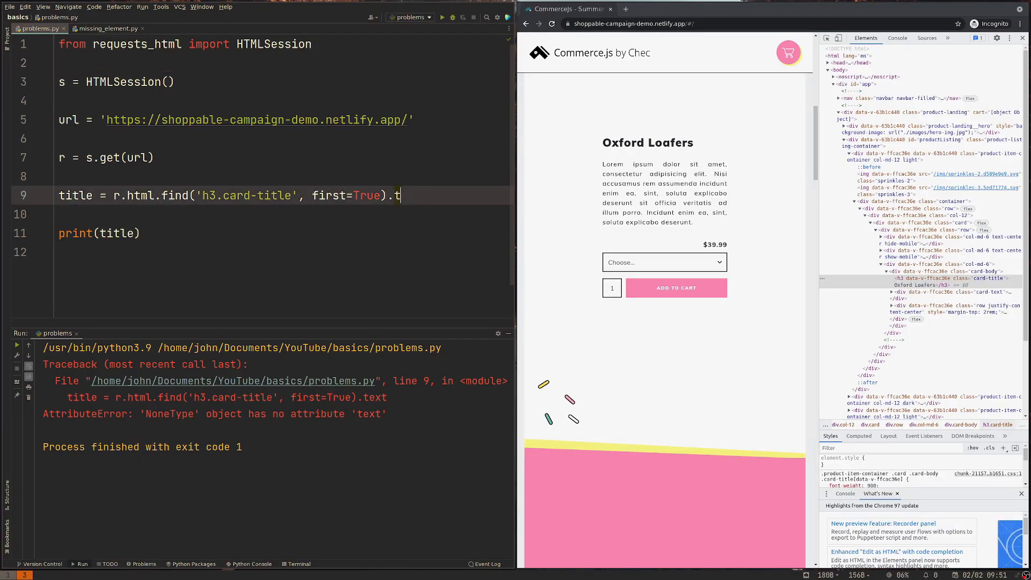
key(BackSpace)
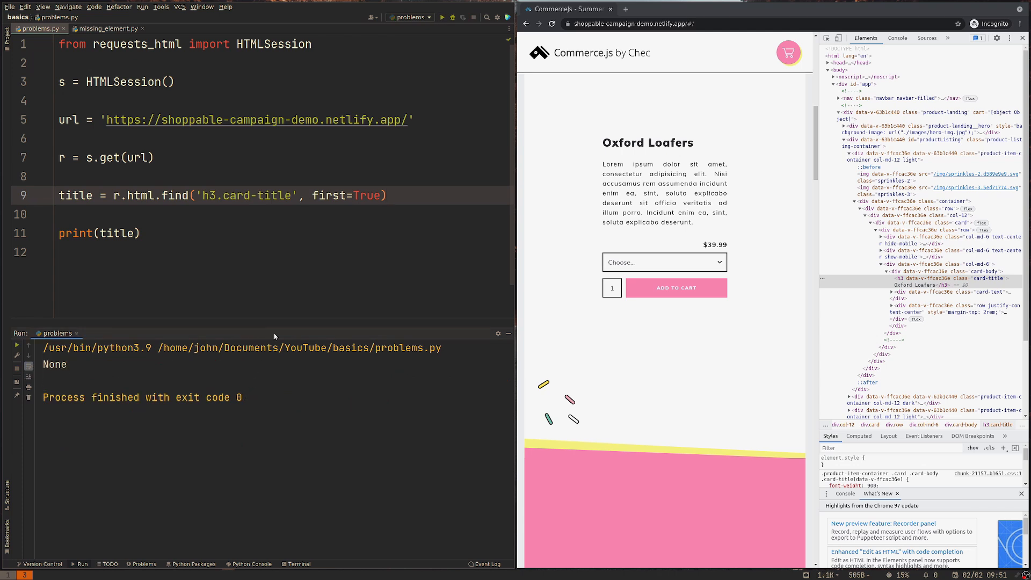
text(.text)
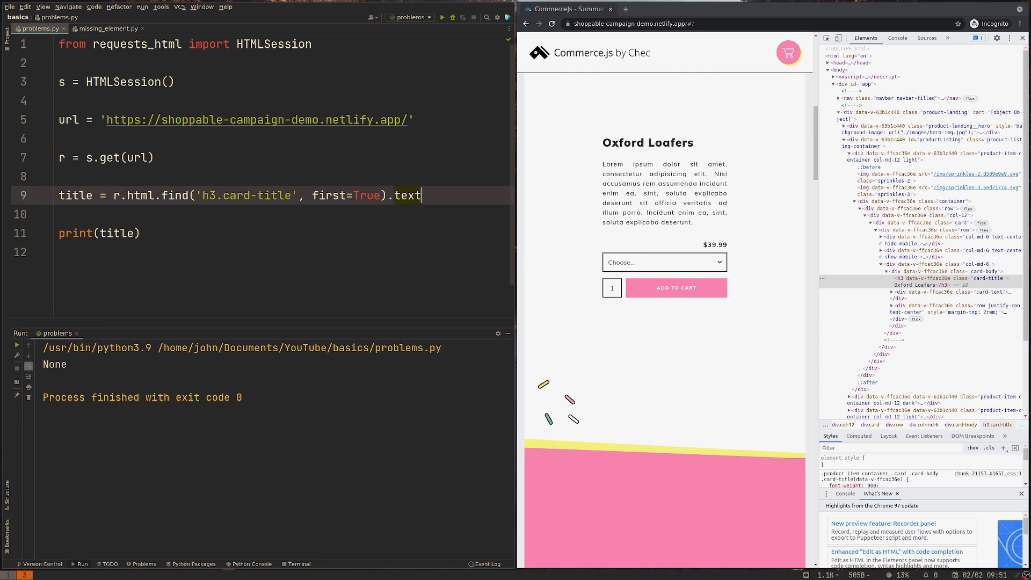
click(444, 18)
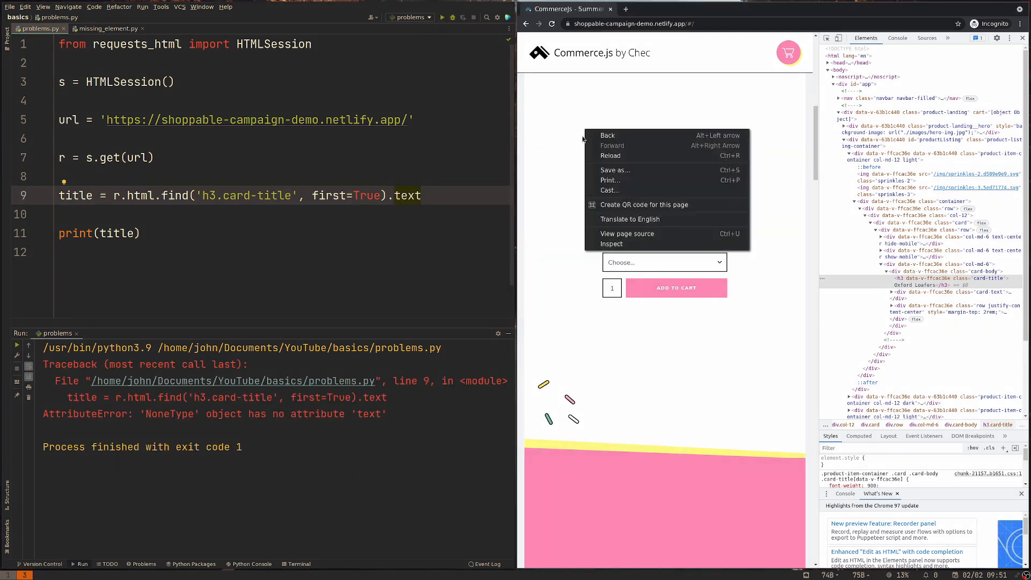
View the page source and highlight the noscript 'We're sorry…' JavaScript notice
click(627, 234)
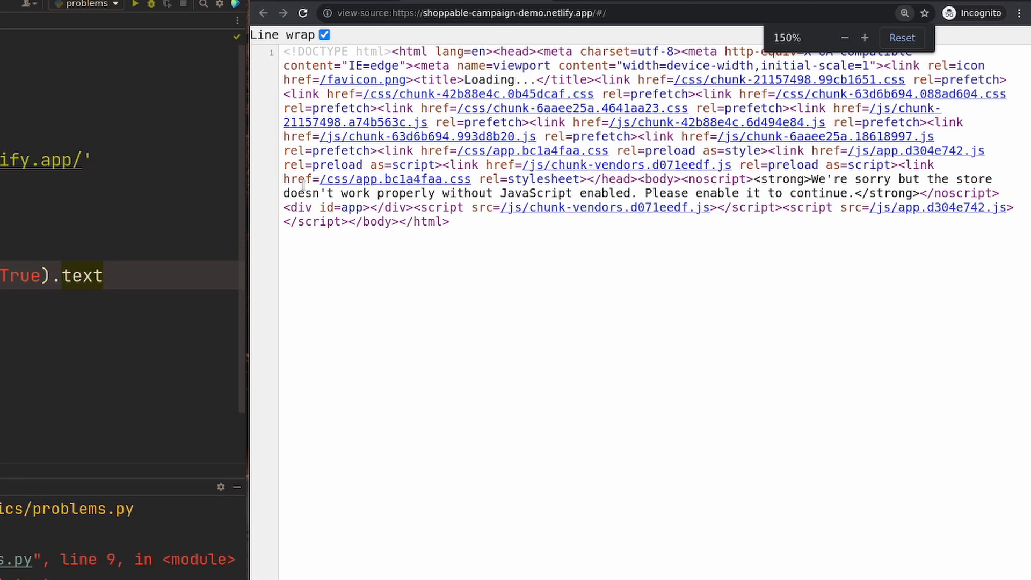
drag(811, 178, 852, 192)
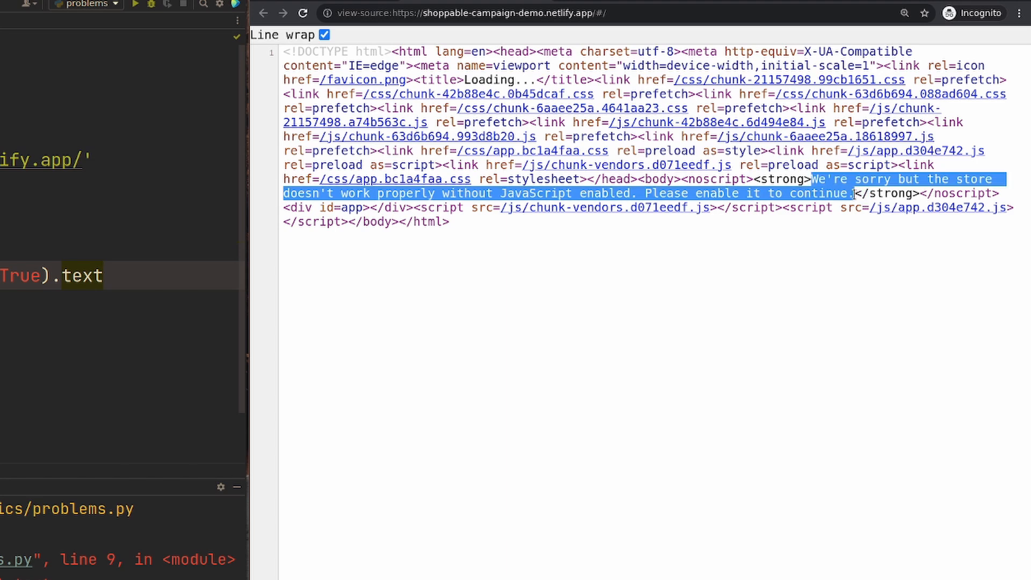